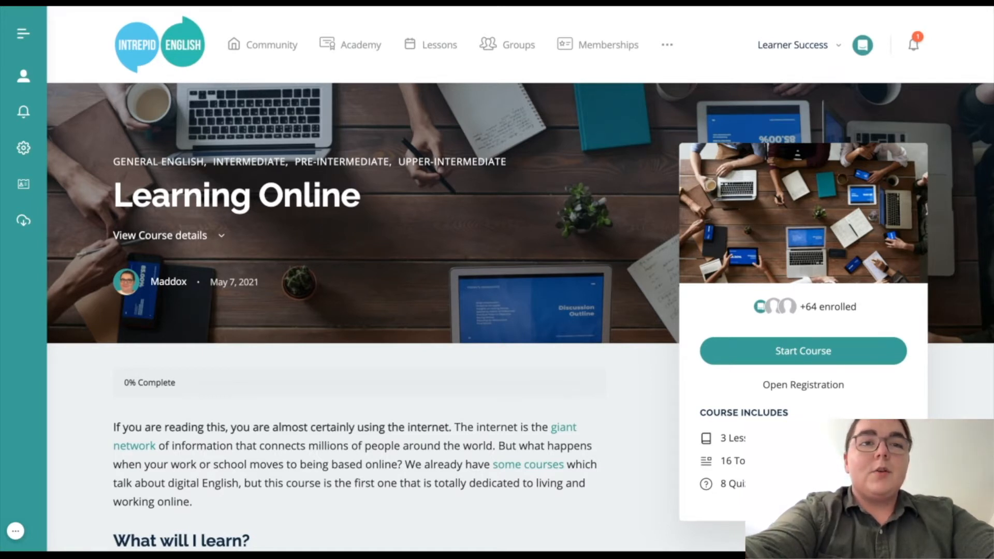
# - Scroll down the Learning Online course page to the Course Content sections
pyautogui.scroll(-3)
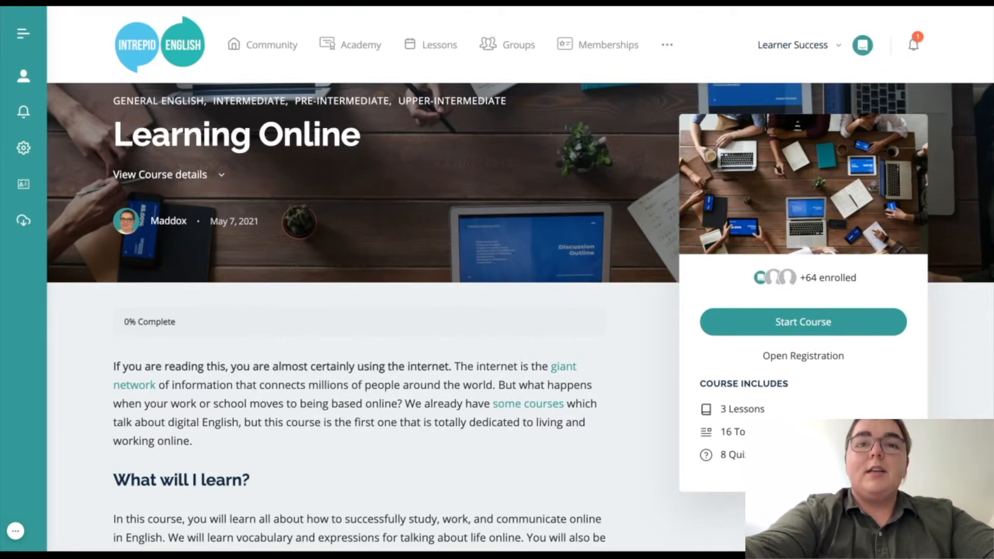
pyautogui.scroll(-3)
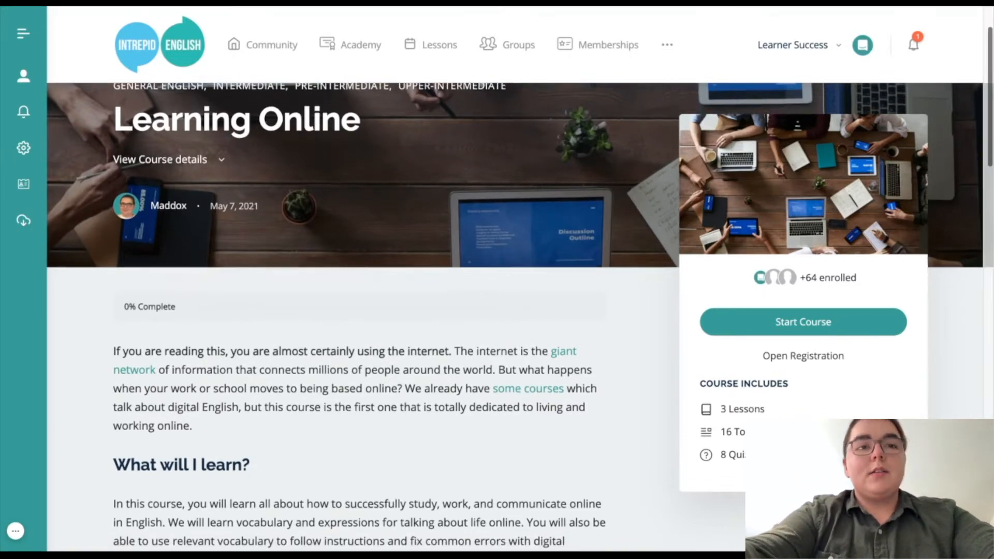
pyautogui.scroll(-3)
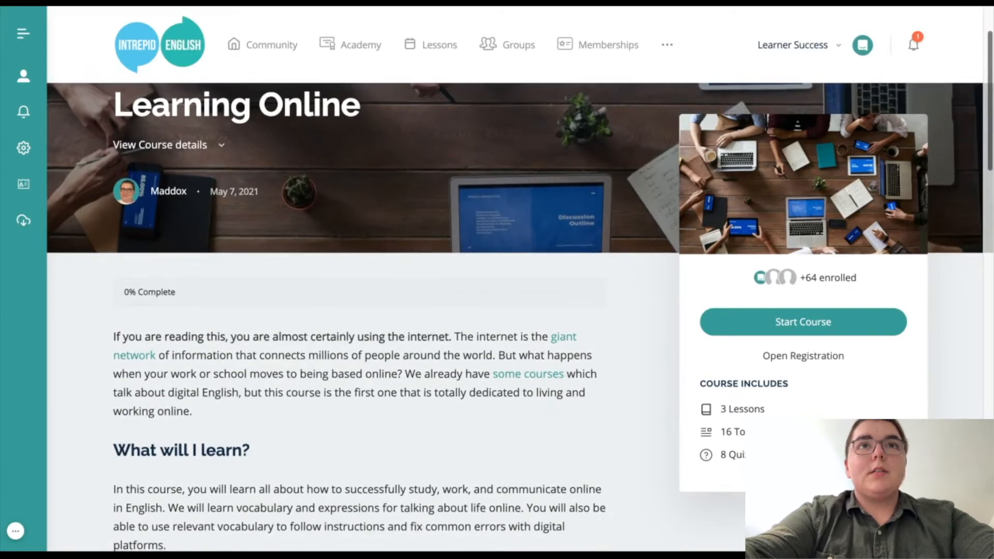
pyautogui.scroll(-3)
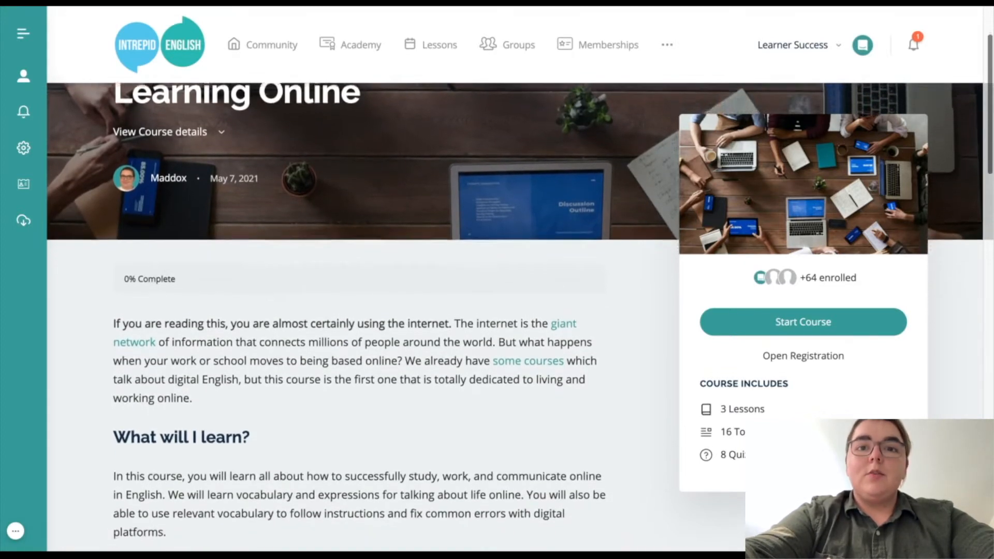
pyautogui.scroll(-3)
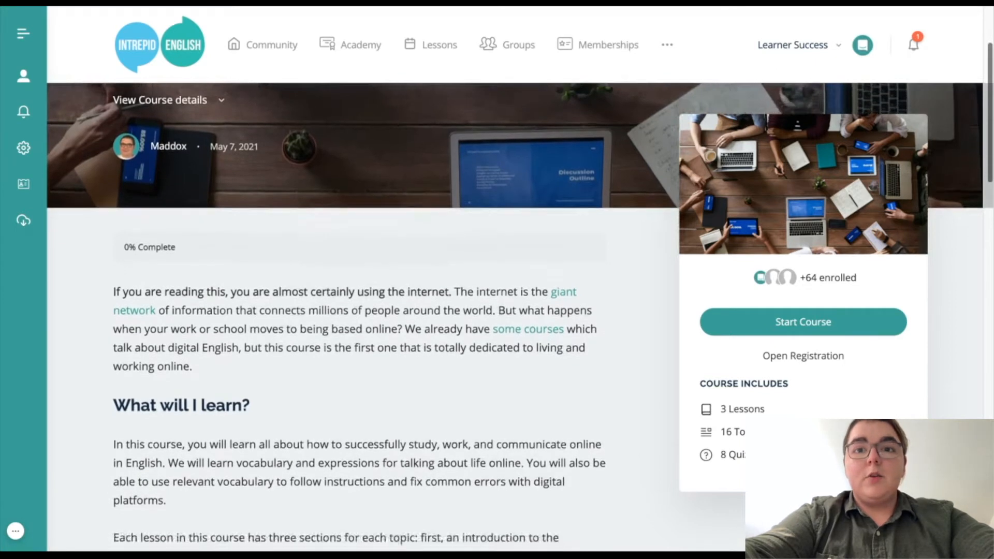
pyautogui.scroll(-3)
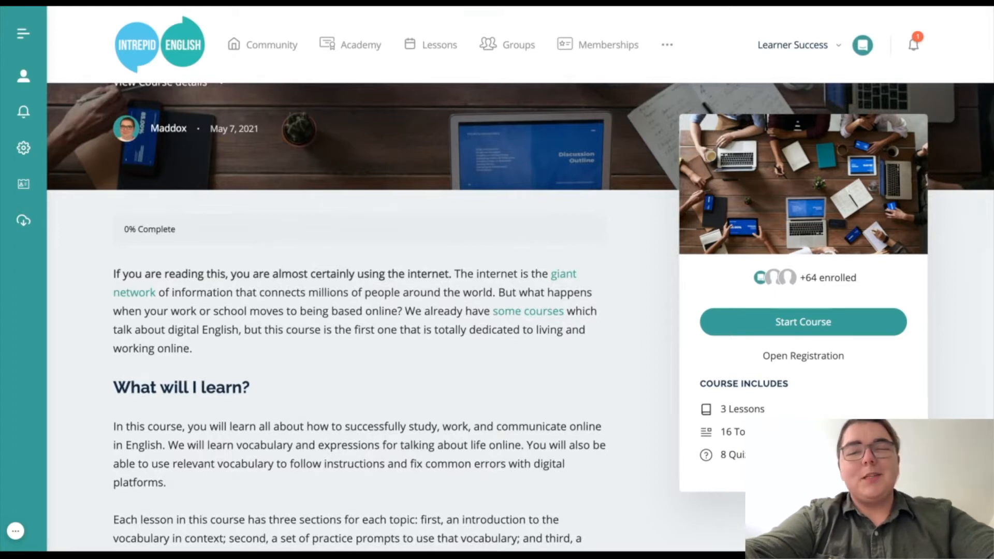
pyautogui.scroll(-3)
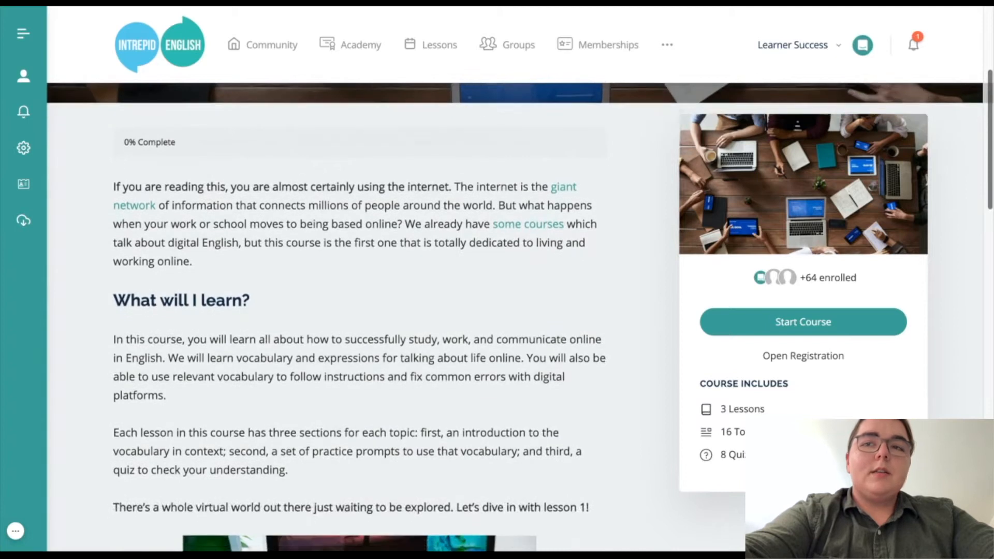
pyautogui.scroll(-3)
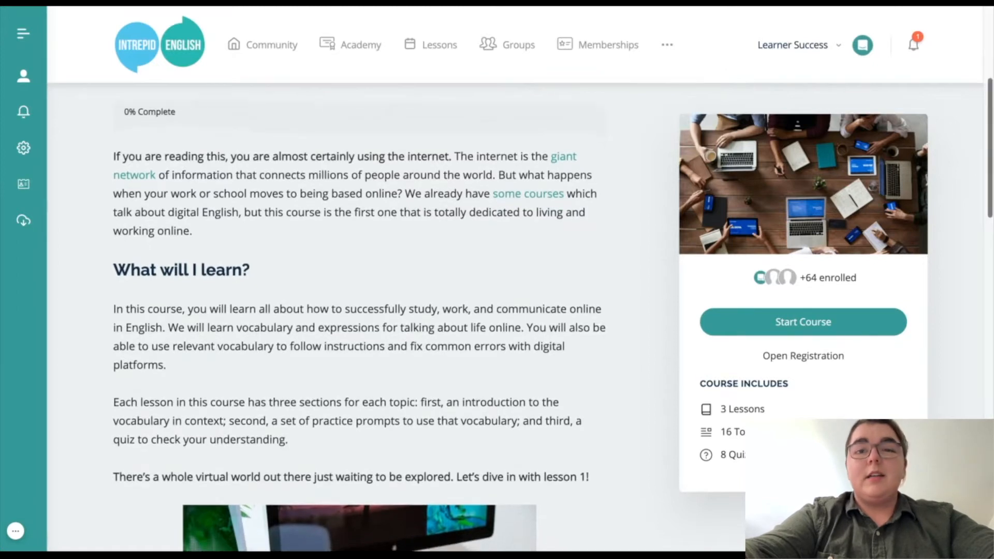
pyautogui.scroll(-3)
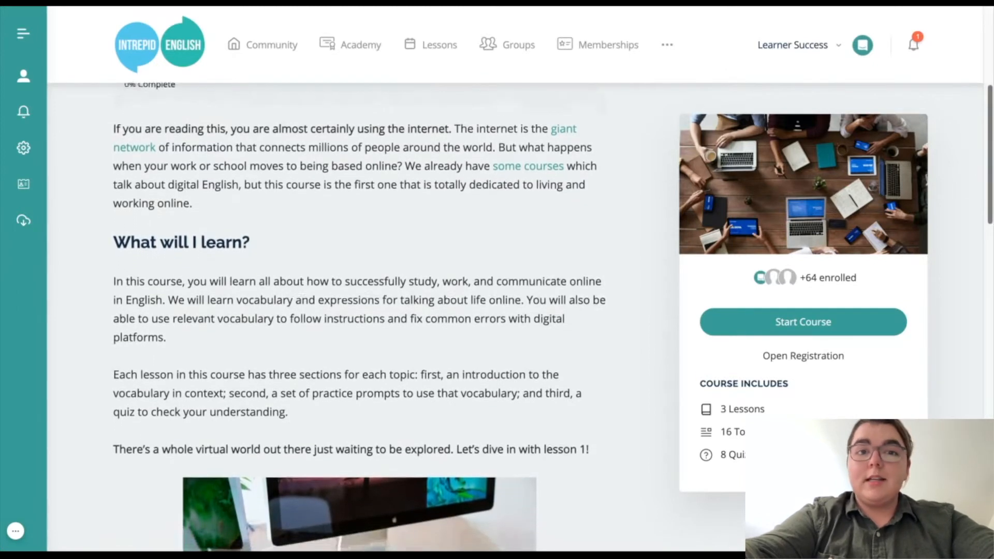
pyautogui.scroll(-3)
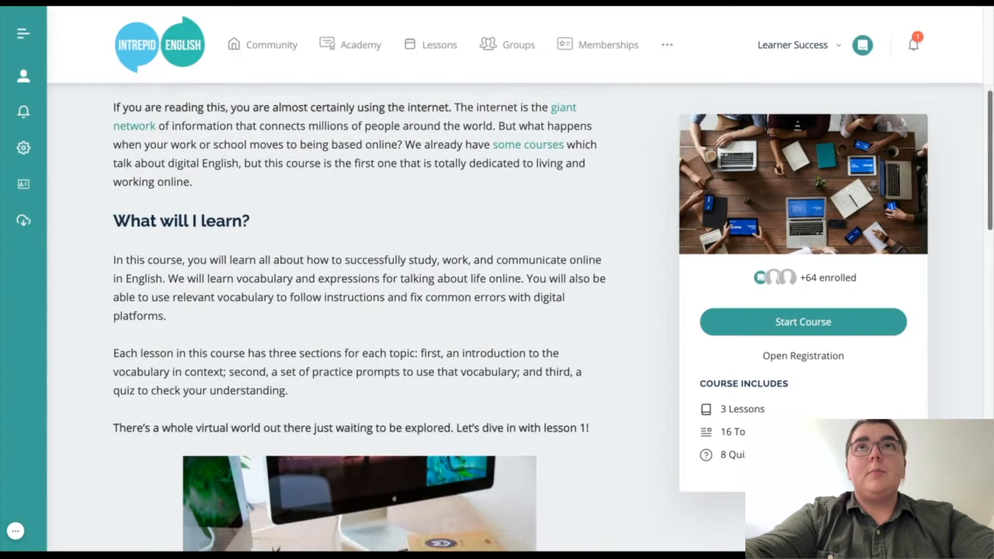
pyautogui.scroll(-3)
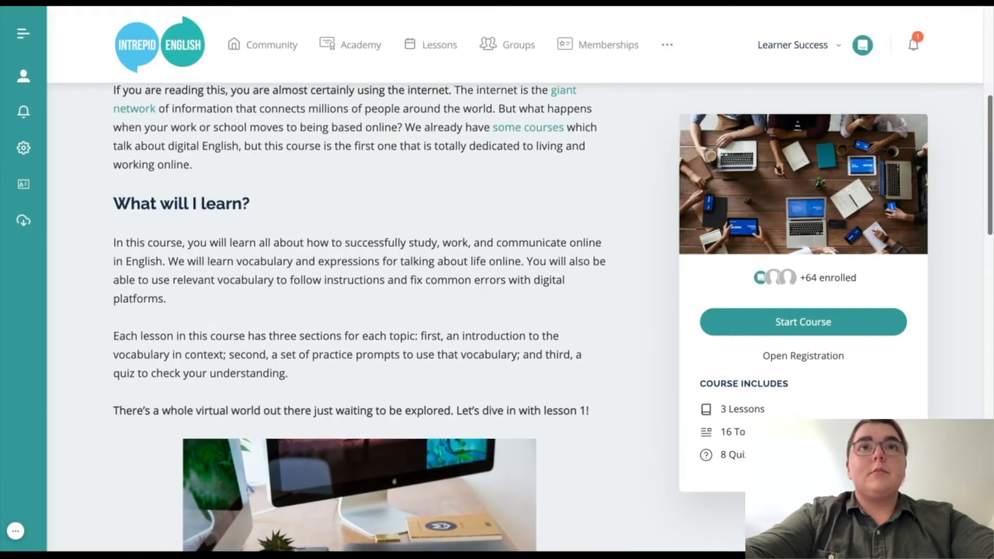
pyautogui.scroll(-3)
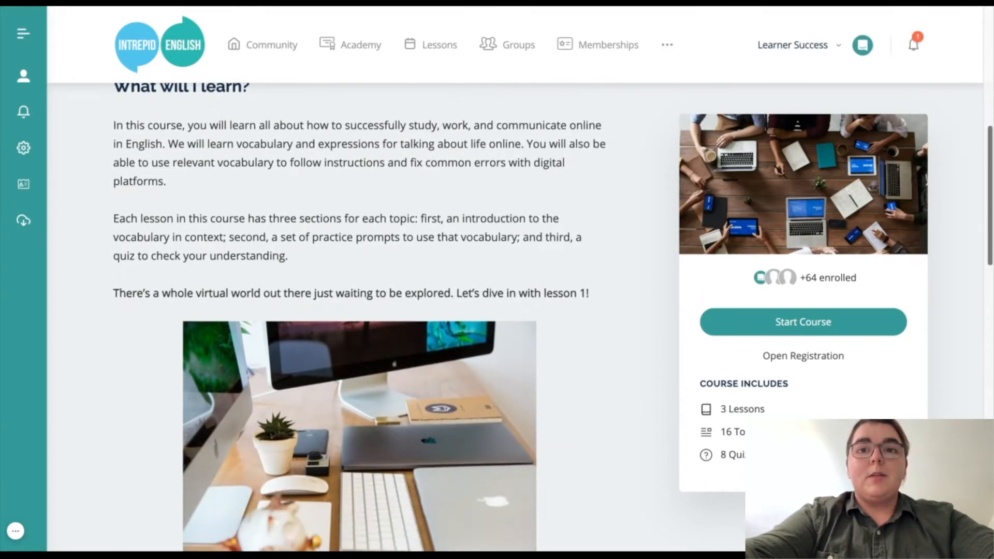
pyautogui.scroll(-3)
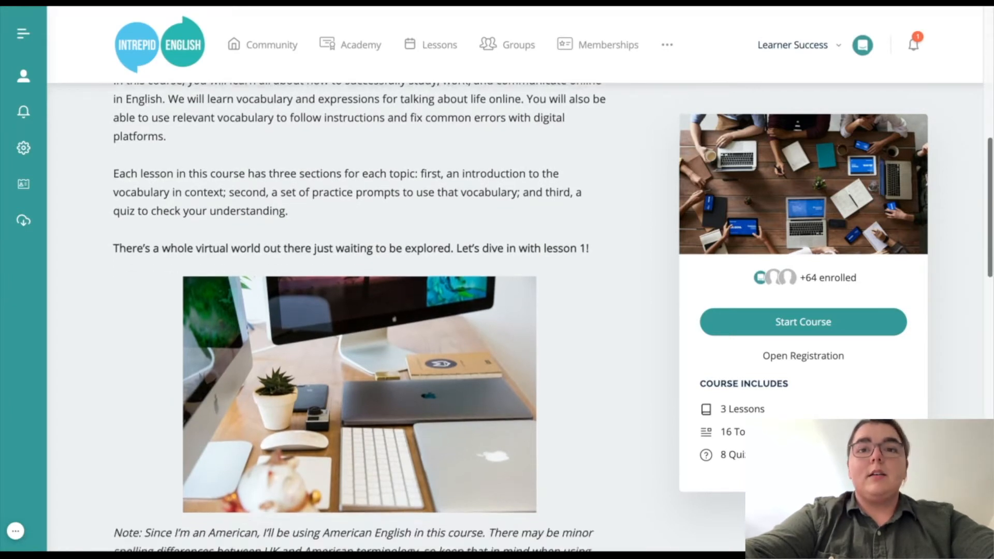
pyautogui.scroll(-3)
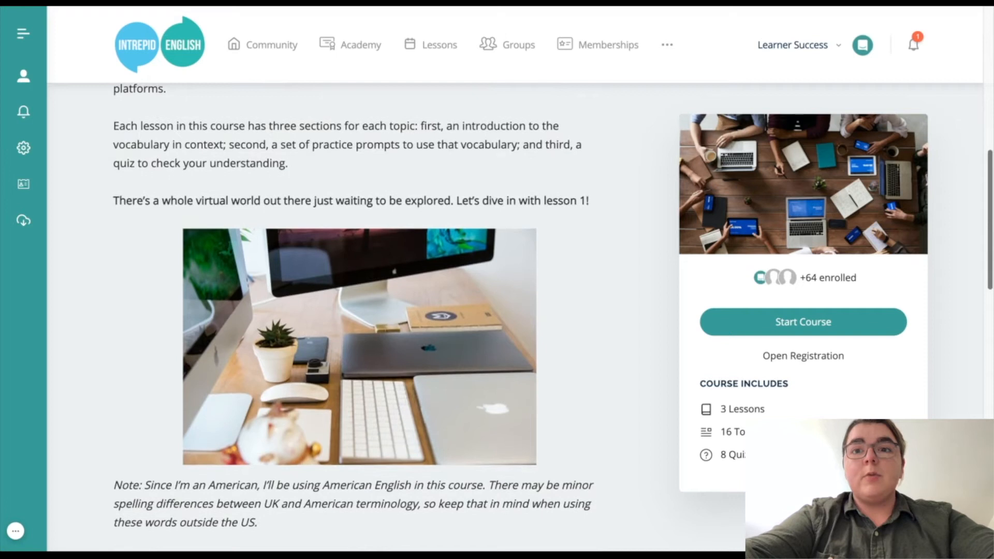
pyautogui.scroll(-3)
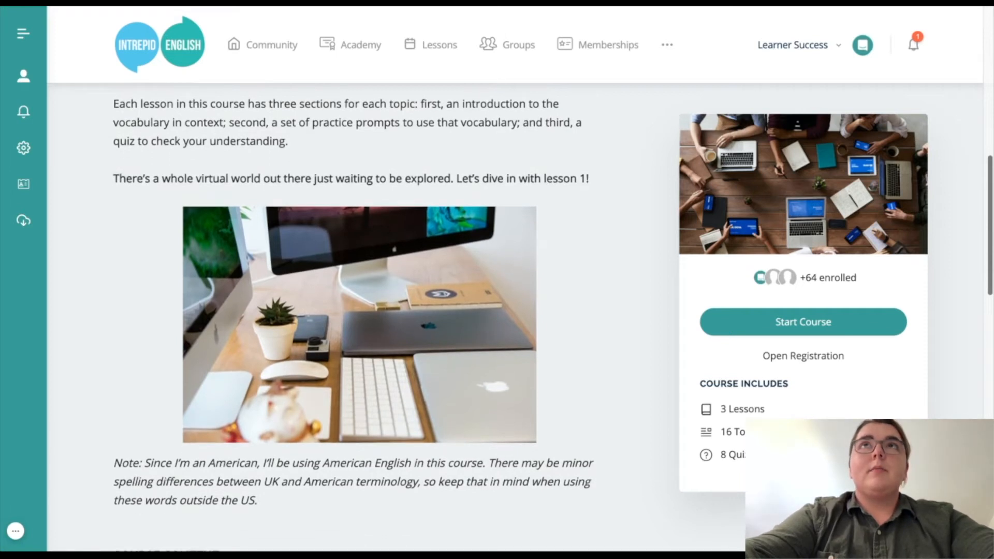
pyautogui.scroll(-3)
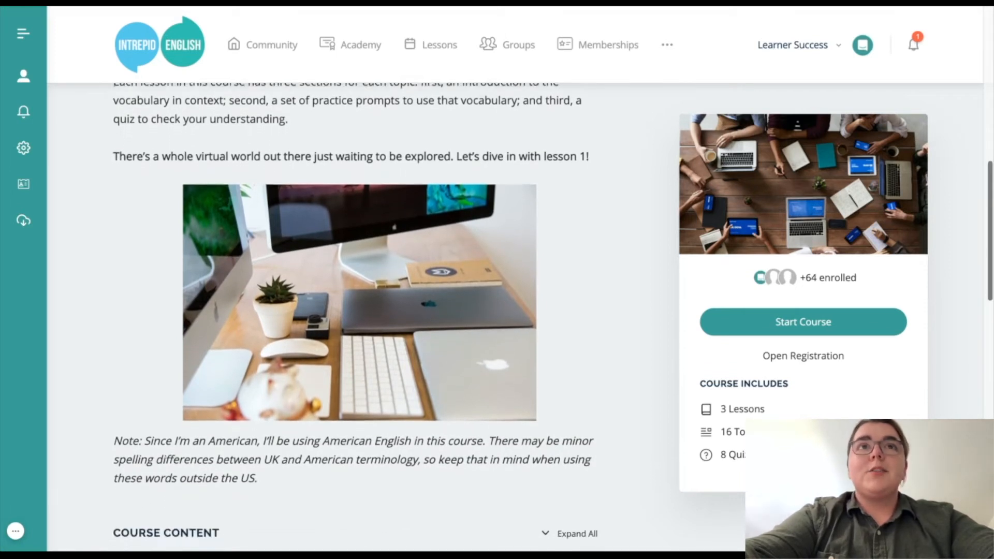
pyautogui.scroll(-3)
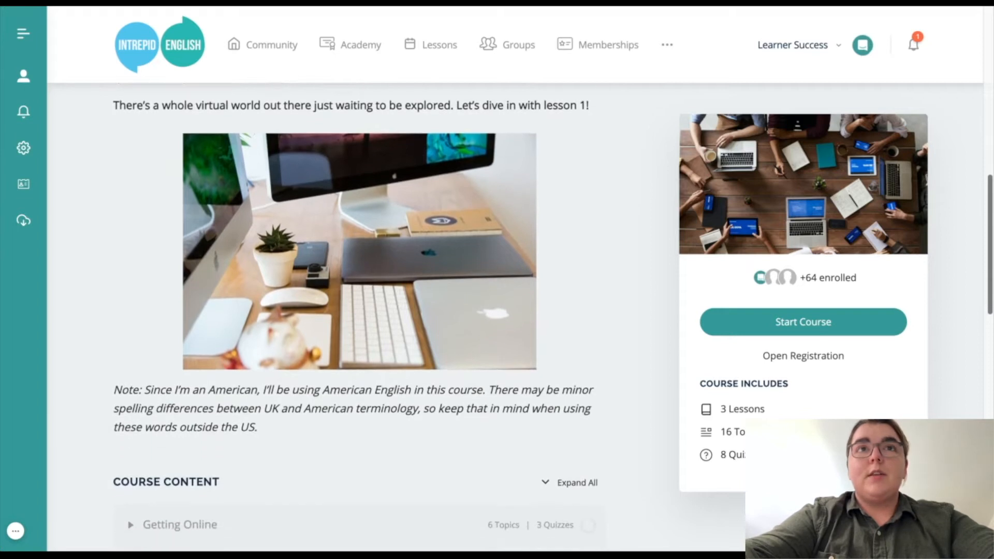
pyautogui.scroll(-3)
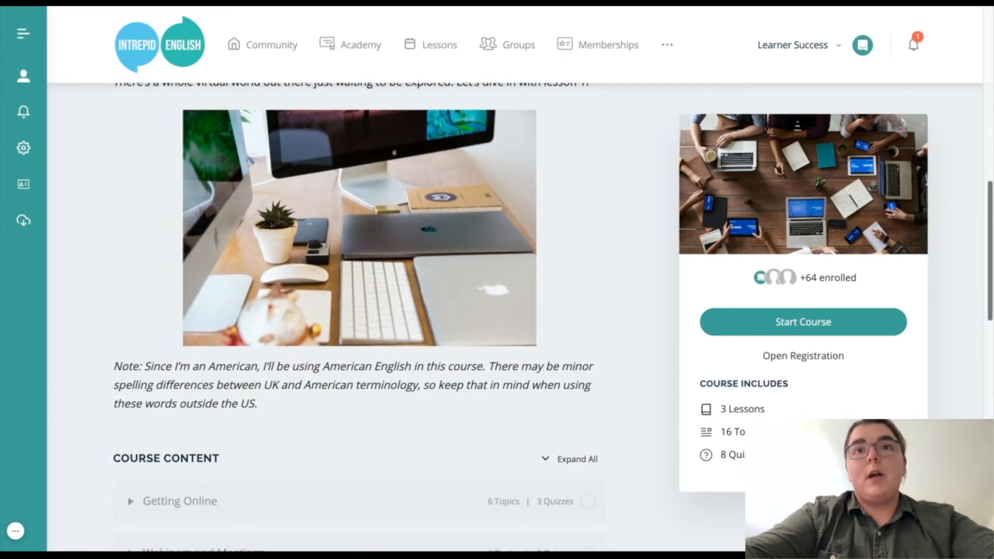
pyautogui.scroll(-3)
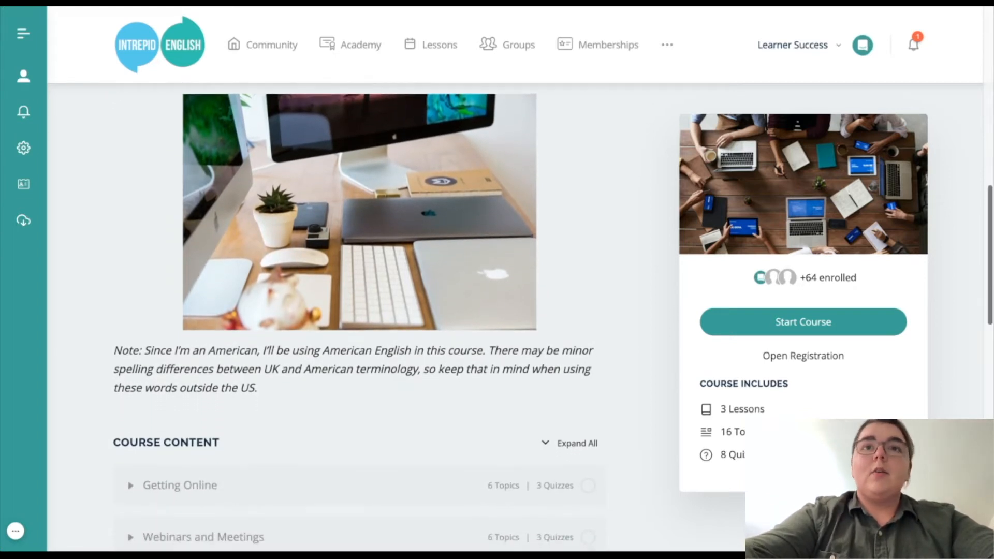
pyautogui.scroll(3)
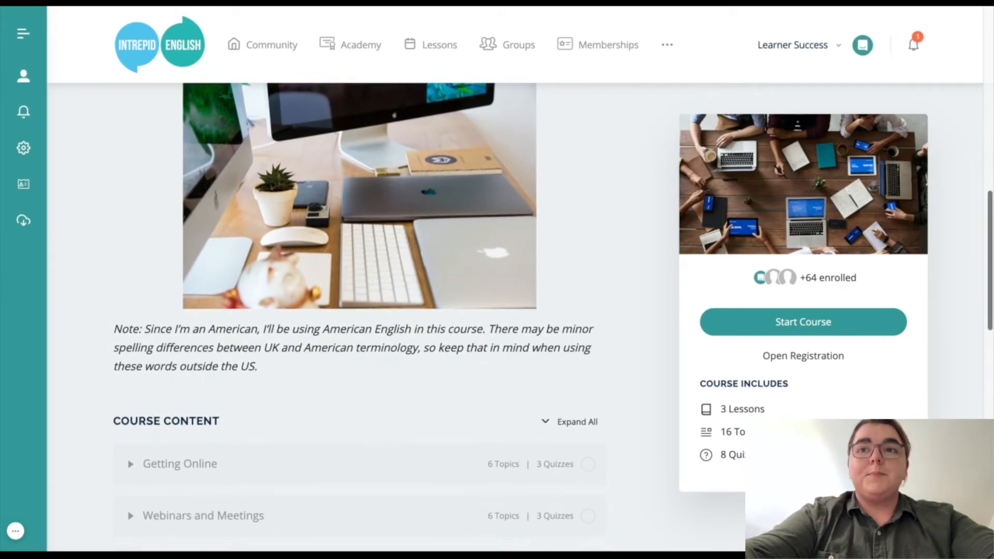
pyautogui.scroll(-3)
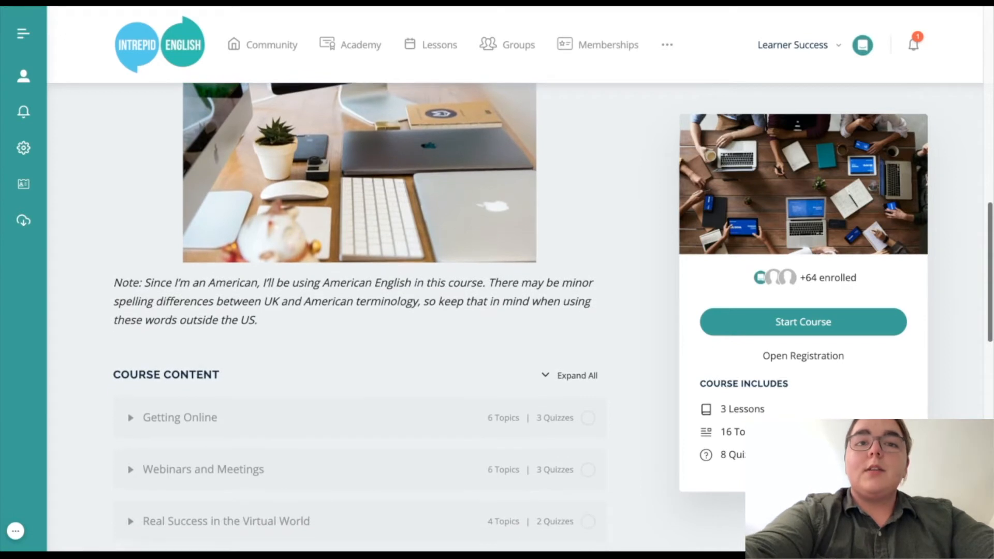
pyautogui.scroll(-3)
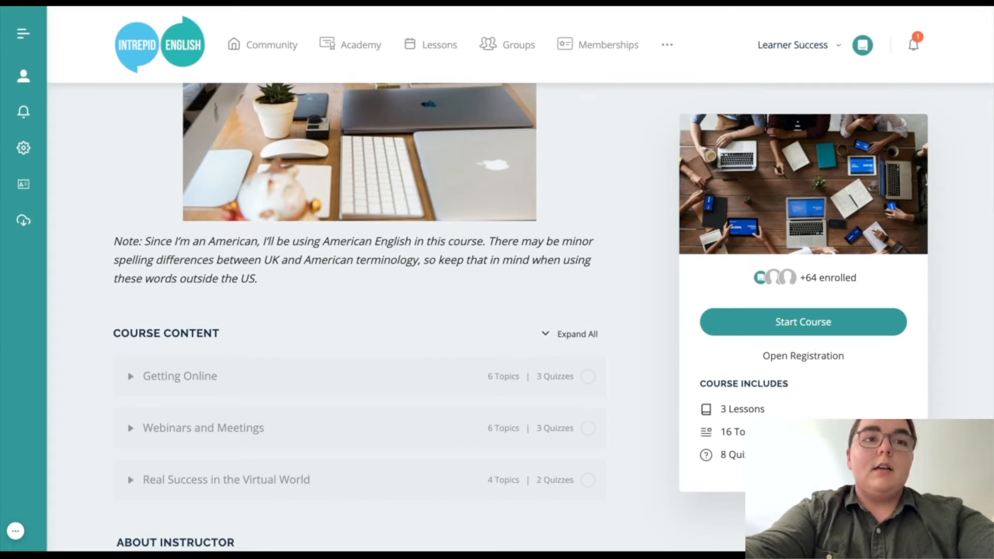
pyautogui.scroll(-3)
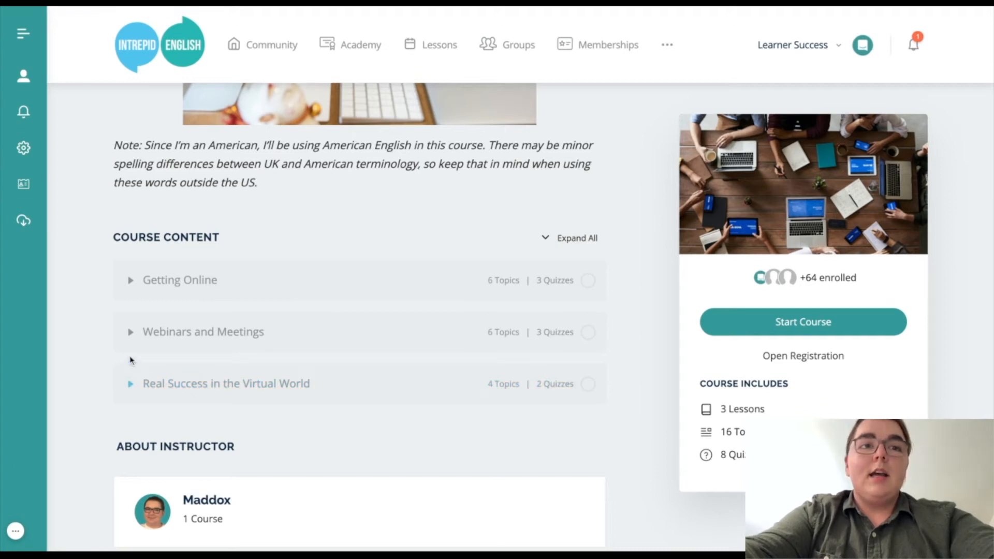
# - Expand Getting Online and scroll through its lessons, practices and quizzes
pyautogui.click(181, 280)
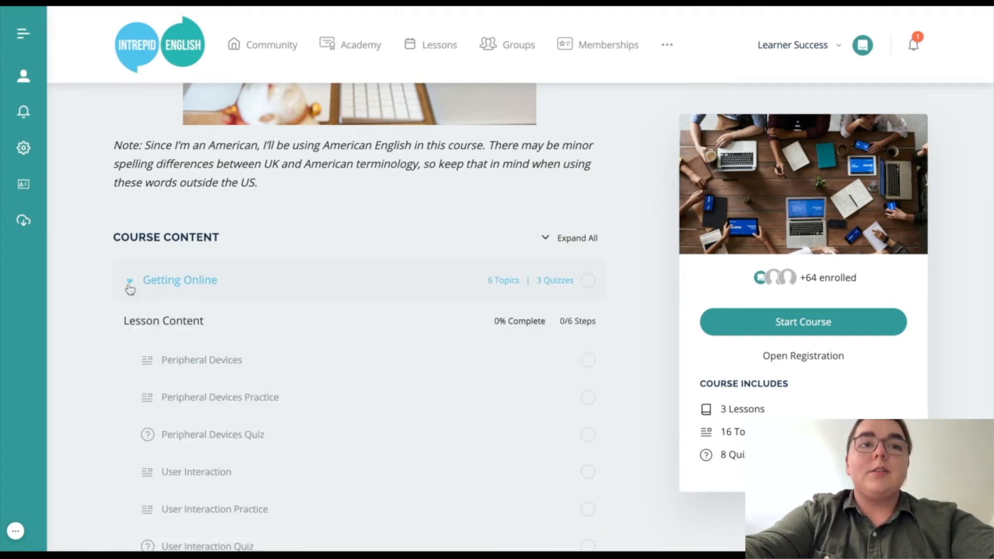
pyautogui.scroll(-3)
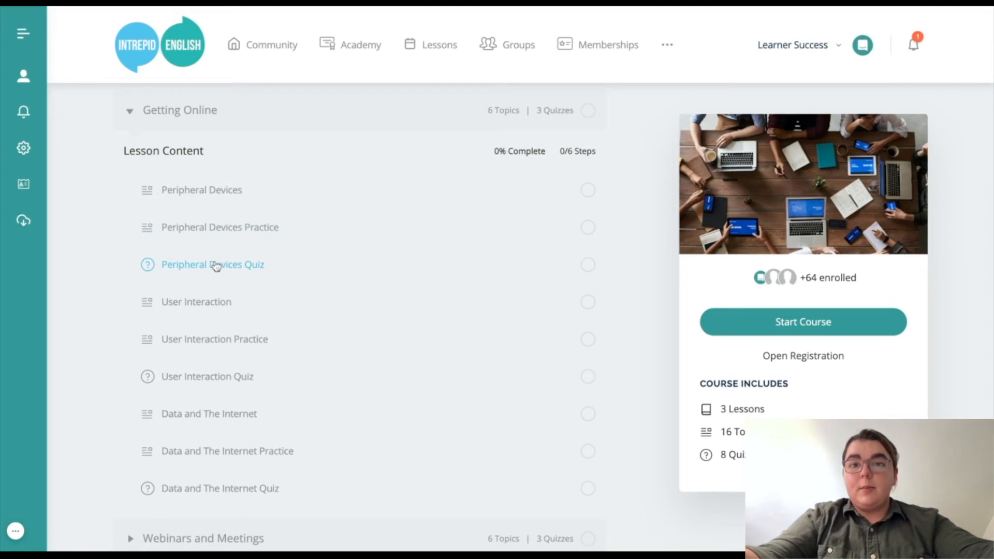
pyautogui.moveTo(195, 302)
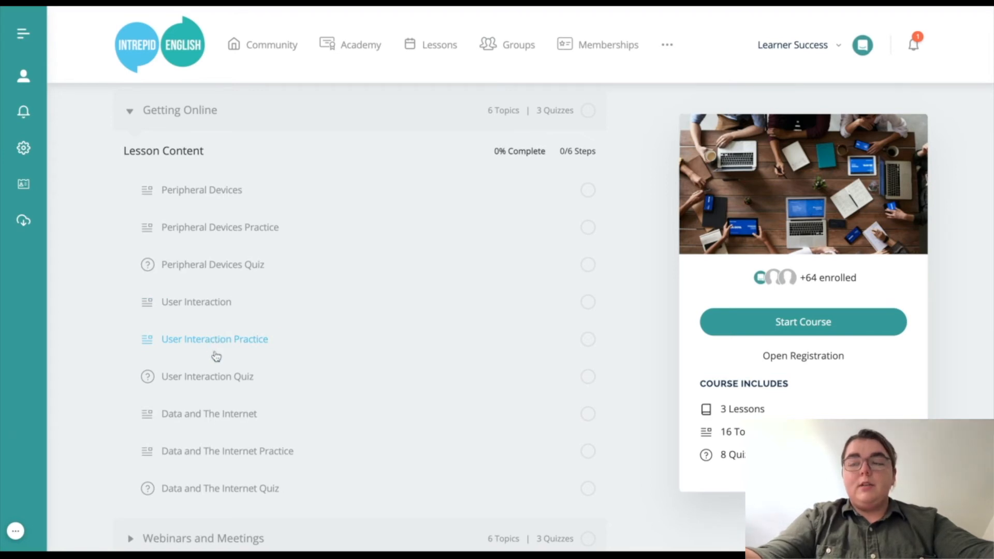
pyautogui.moveTo(220, 391)
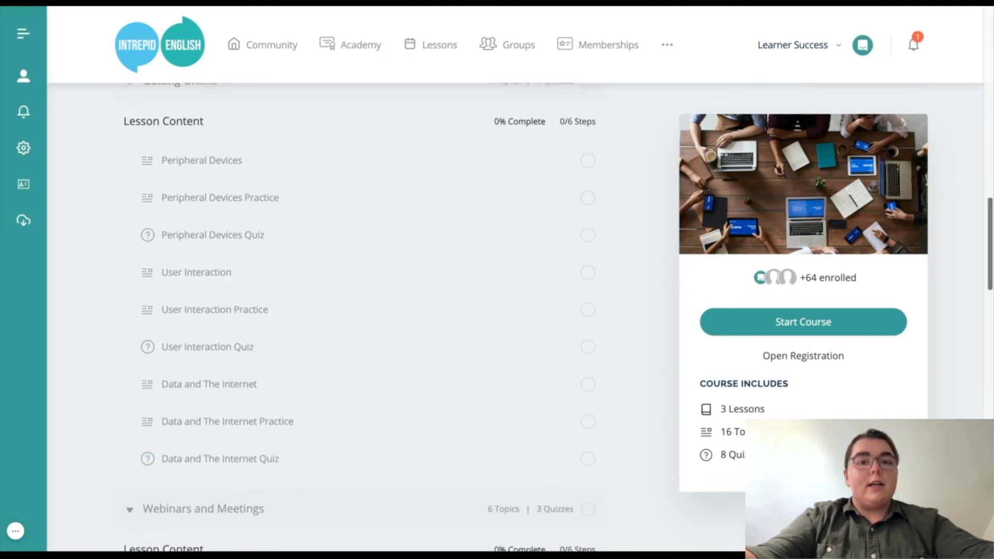
pyautogui.scroll(-3)
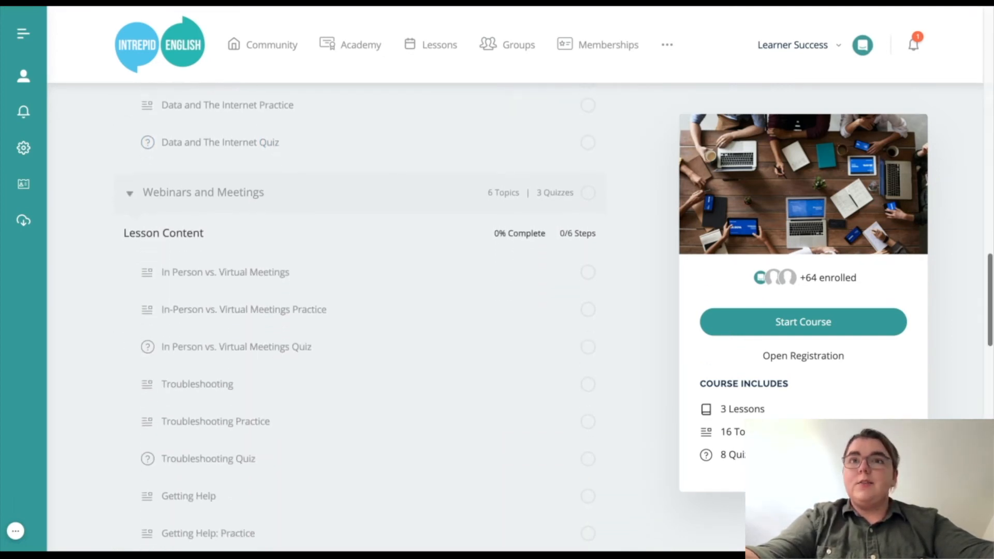
pyautogui.scroll(-3)
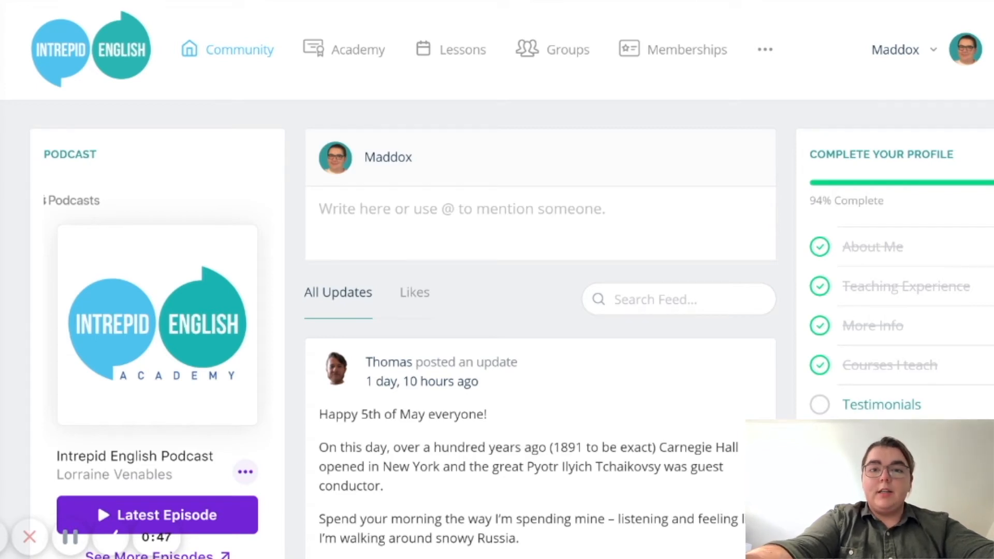
pyautogui.scroll(-3)
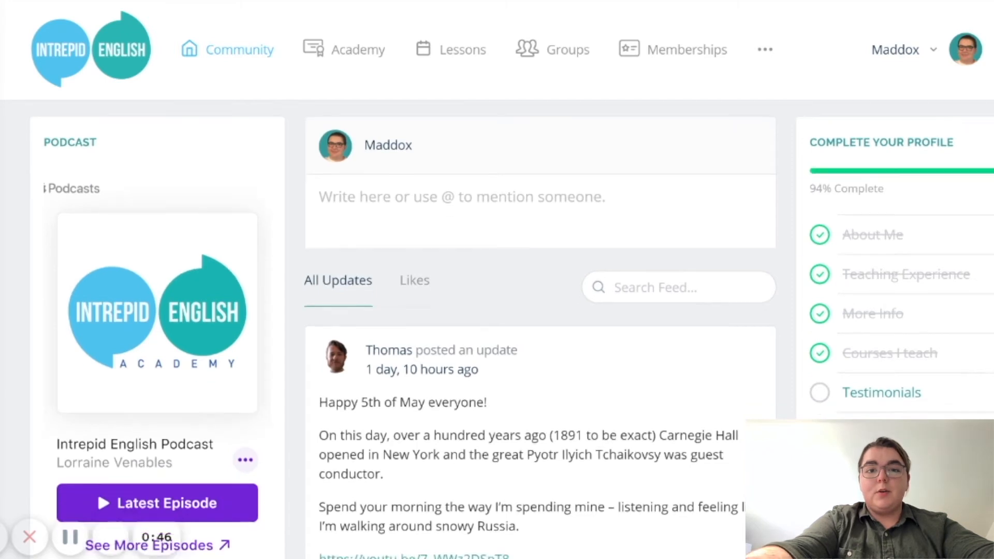
pyautogui.scroll(-3)
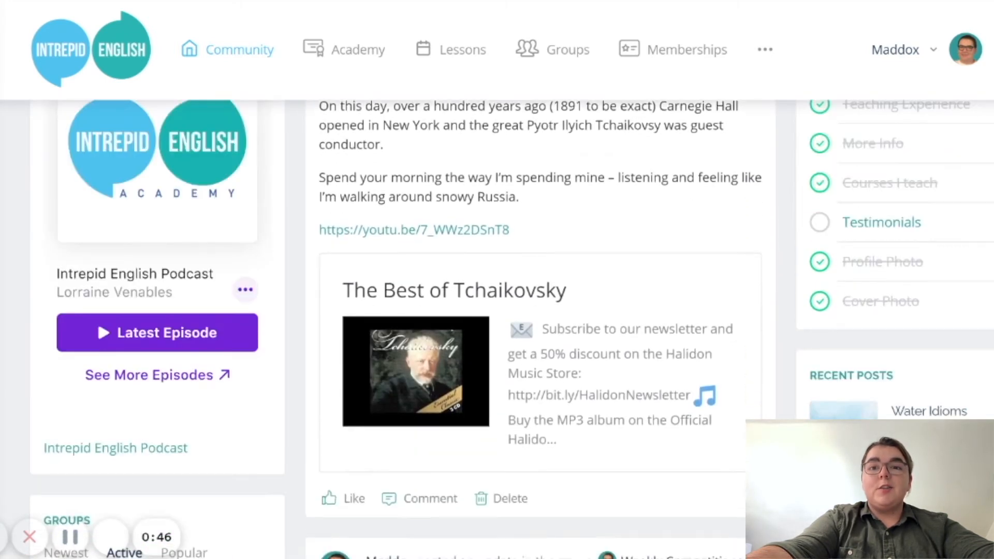
pyautogui.scroll(-3)
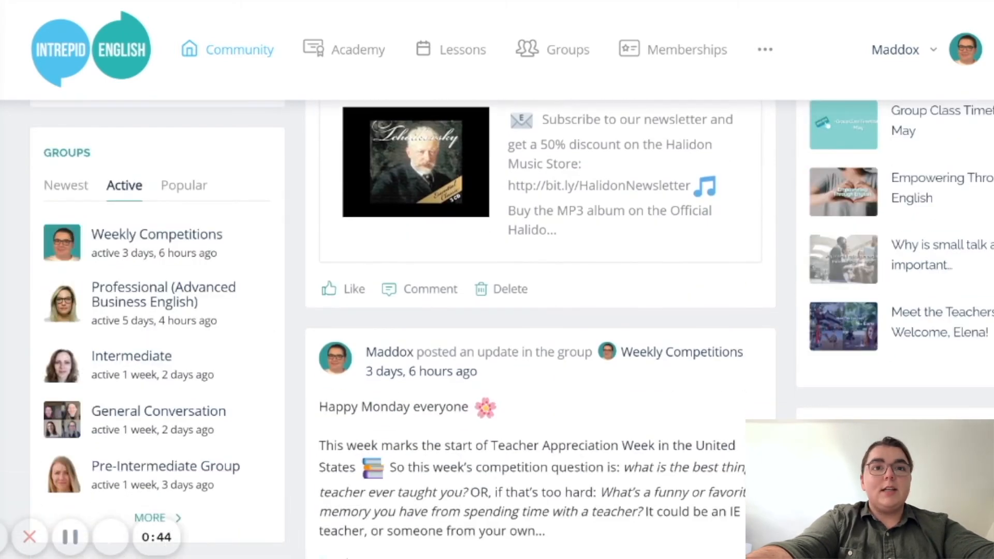
pyautogui.scroll(-3)
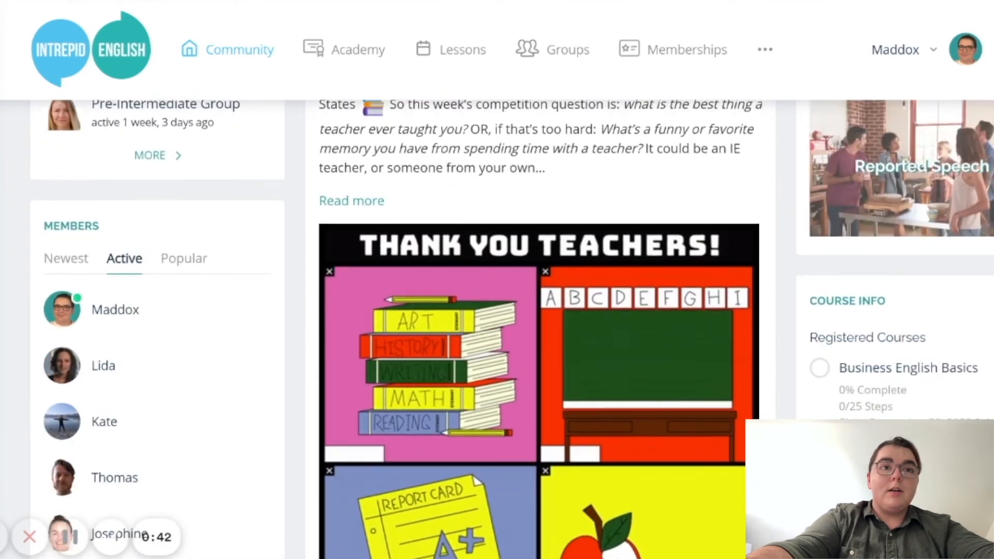
pyautogui.scroll(-3)
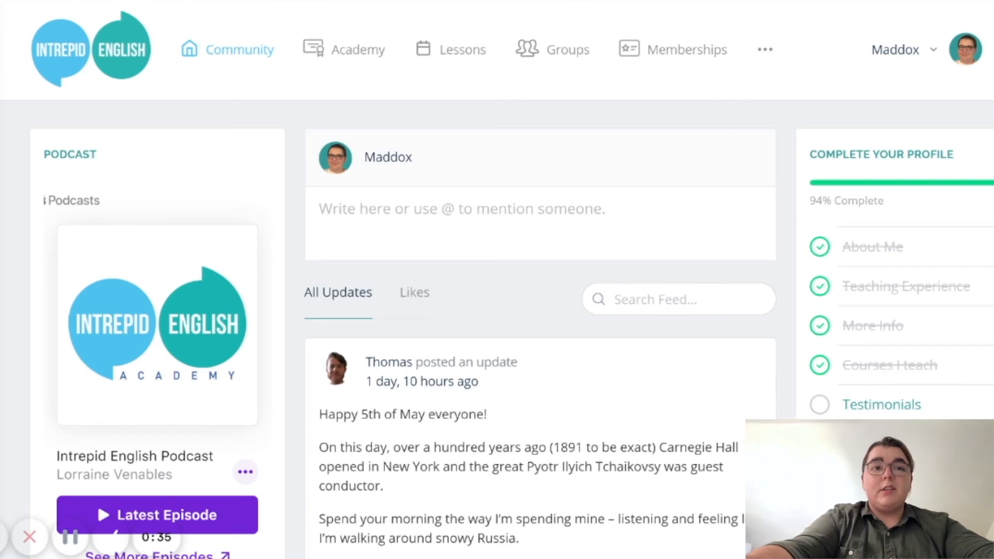
pyautogui.write('I love this new course!')
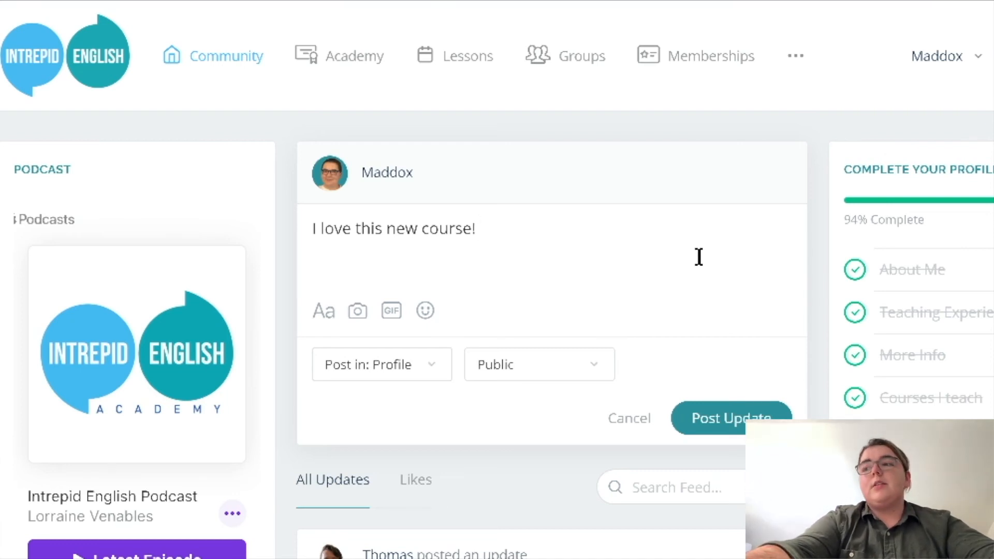
# - Select the community 'Write here' box to draft 'I love this new course!'
pyautogui.click(482, 228)
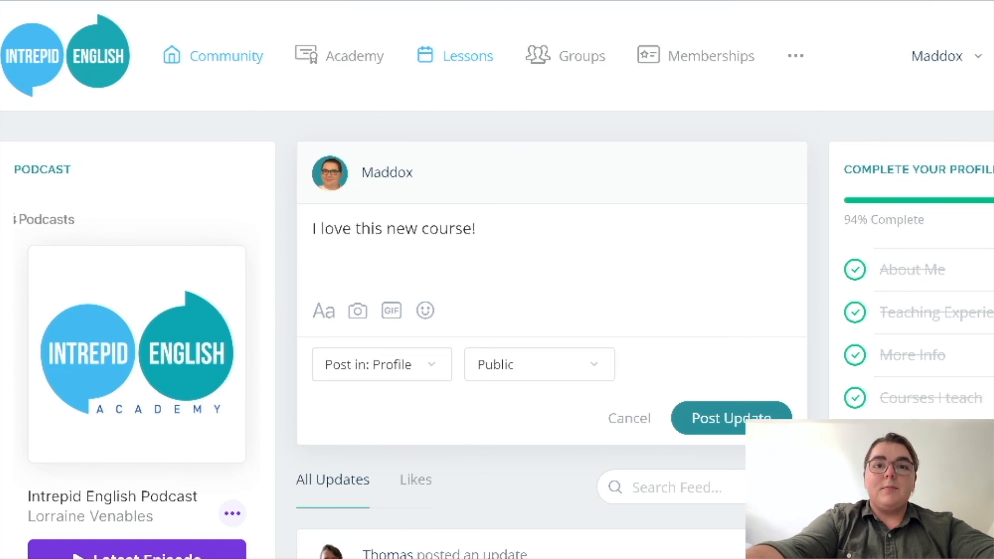
# - Go to the Lessons page and scroll down to the Book Your Lessons tutor list
pyautogui.click(467, 56)
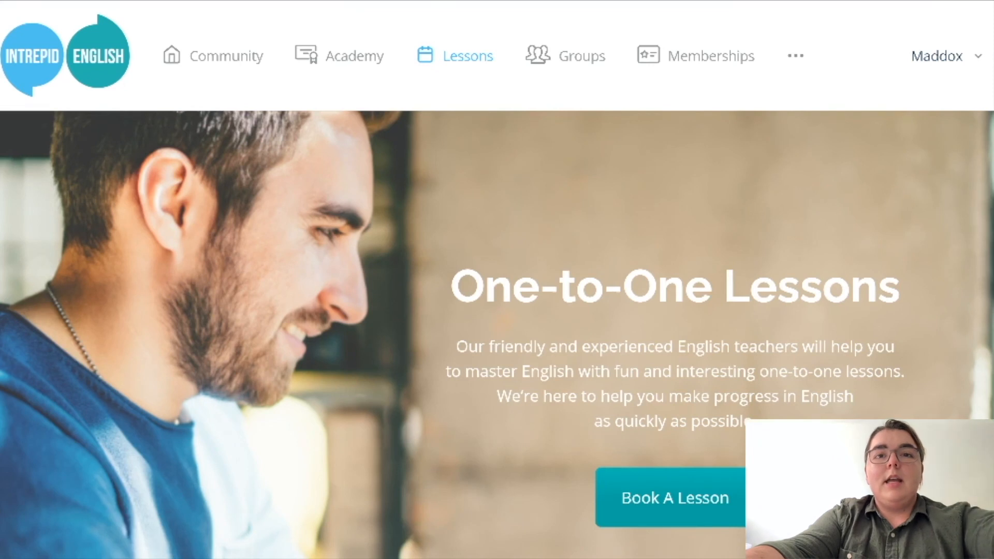
pyautogui.scroll(-3)
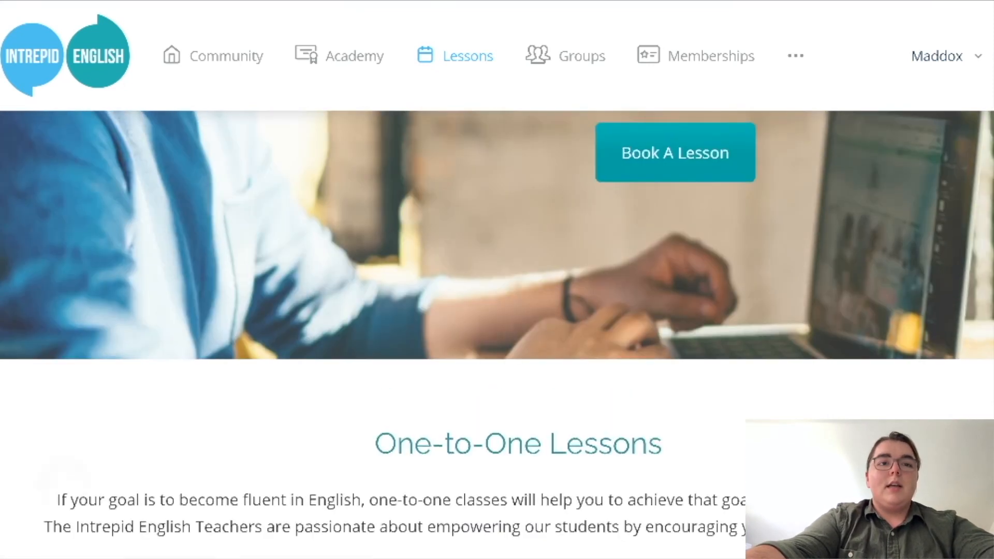
pyautogui.scroll(-3)
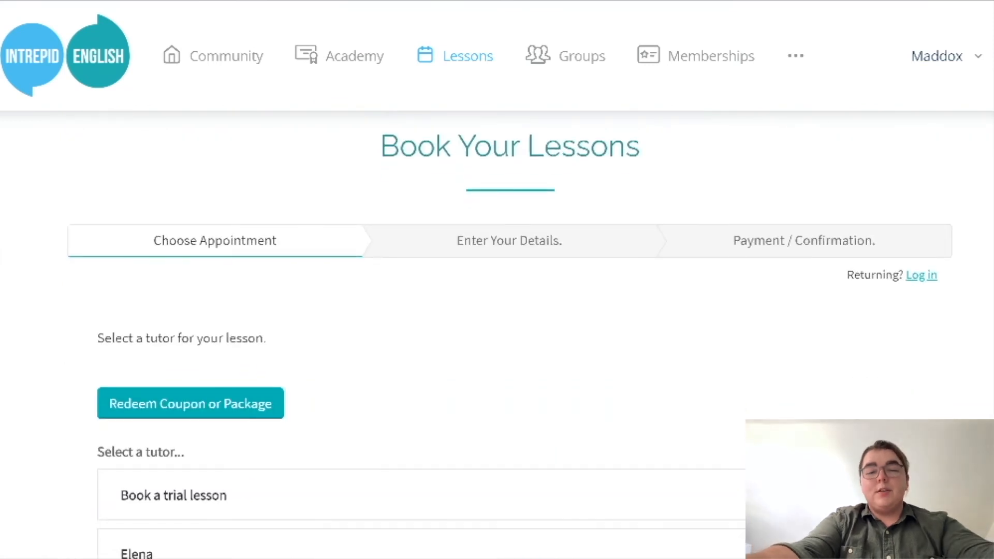
pyautogui.scroll(-3)
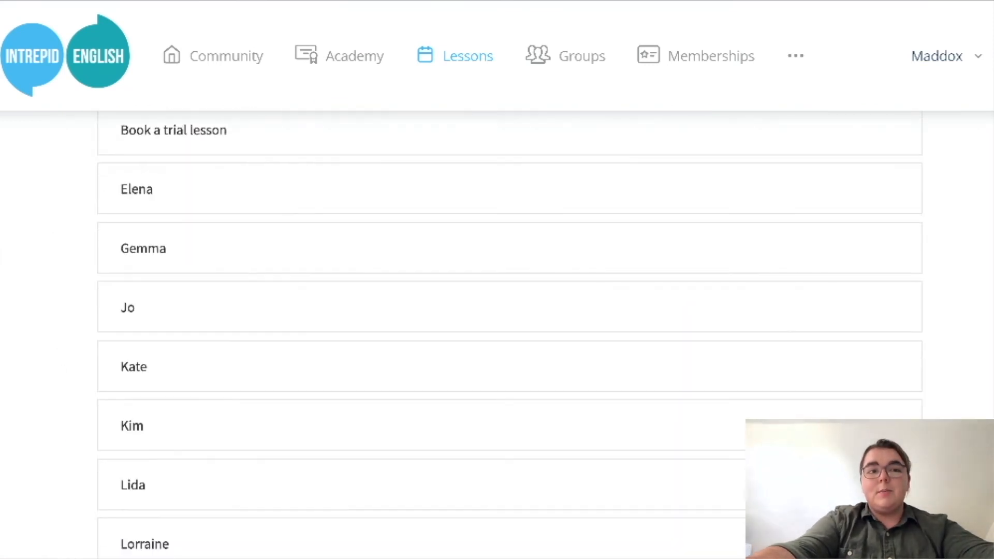